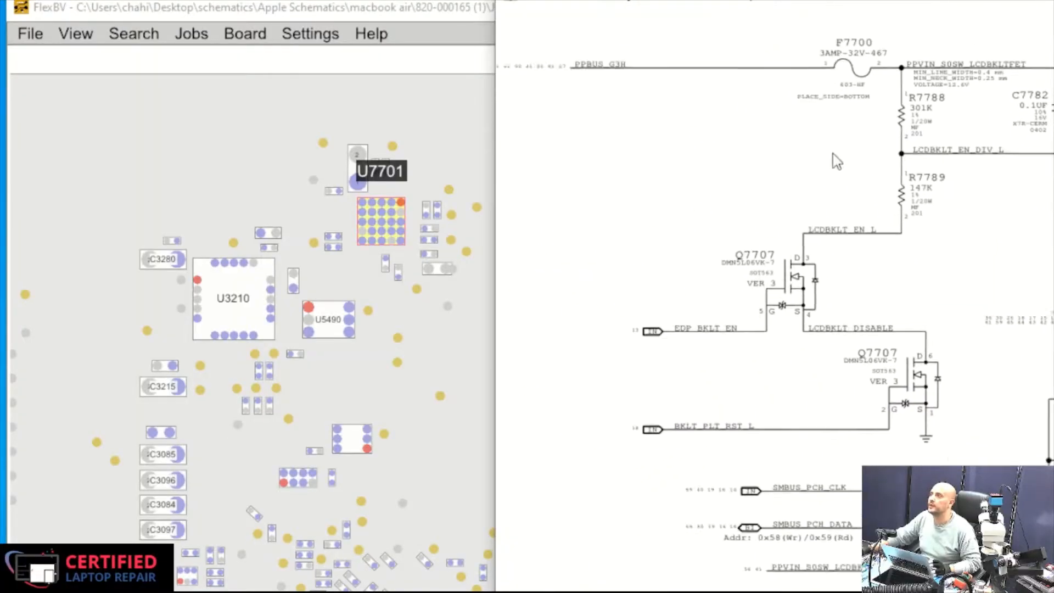
{"action": "scroll", "scroll_direction": "down", "scroll_amount": 3}
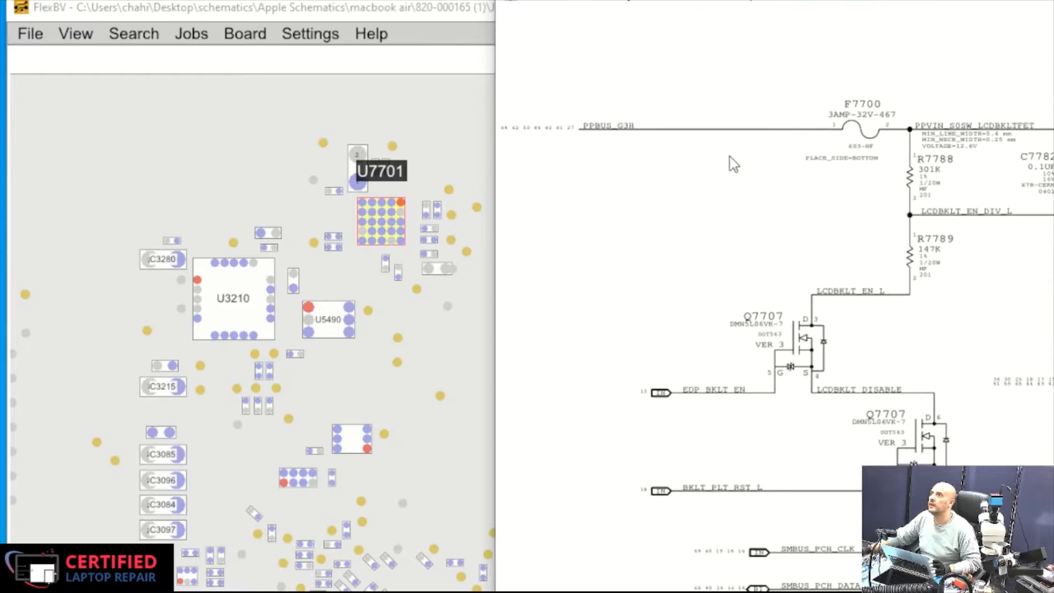
{"action": "mouse_move", "coordinate": [894, 162]}
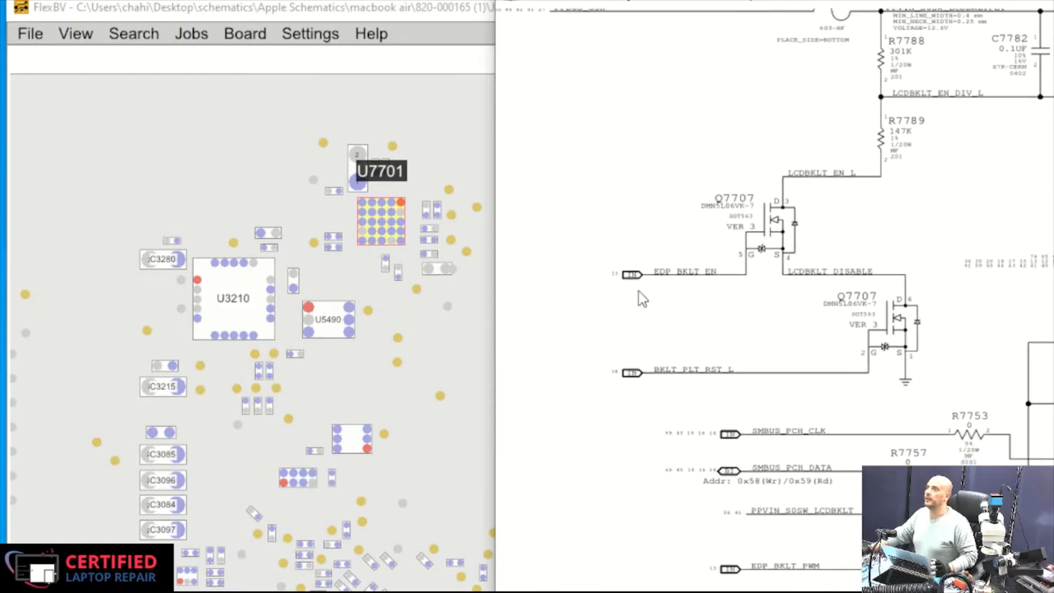
{"action": "mouse_move", "coordinate": [862, 321]}
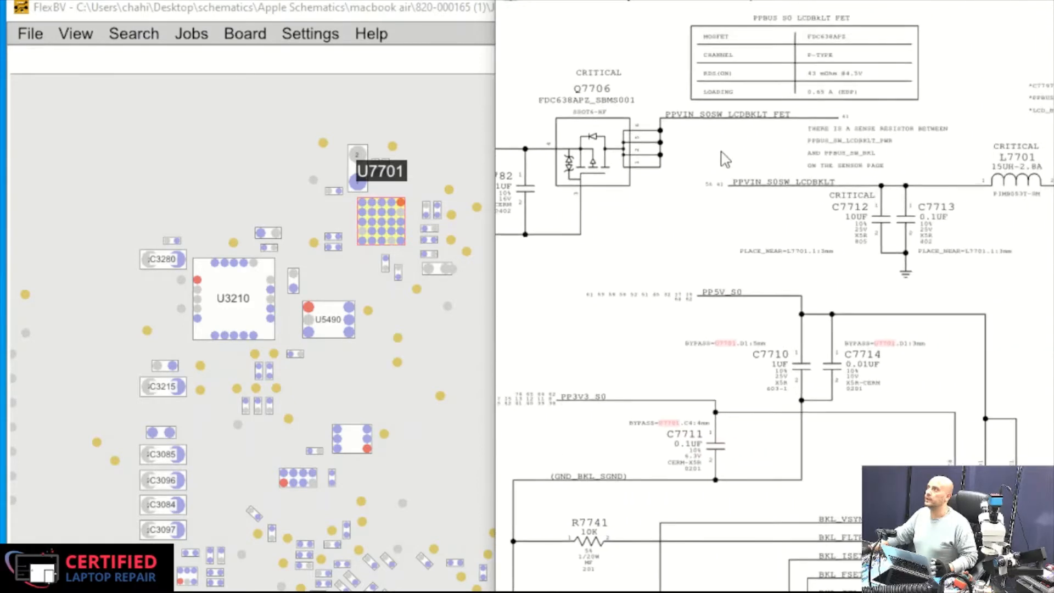
{"action": "scroll", "scroll_direction": "down", "scroll_amount": 3}
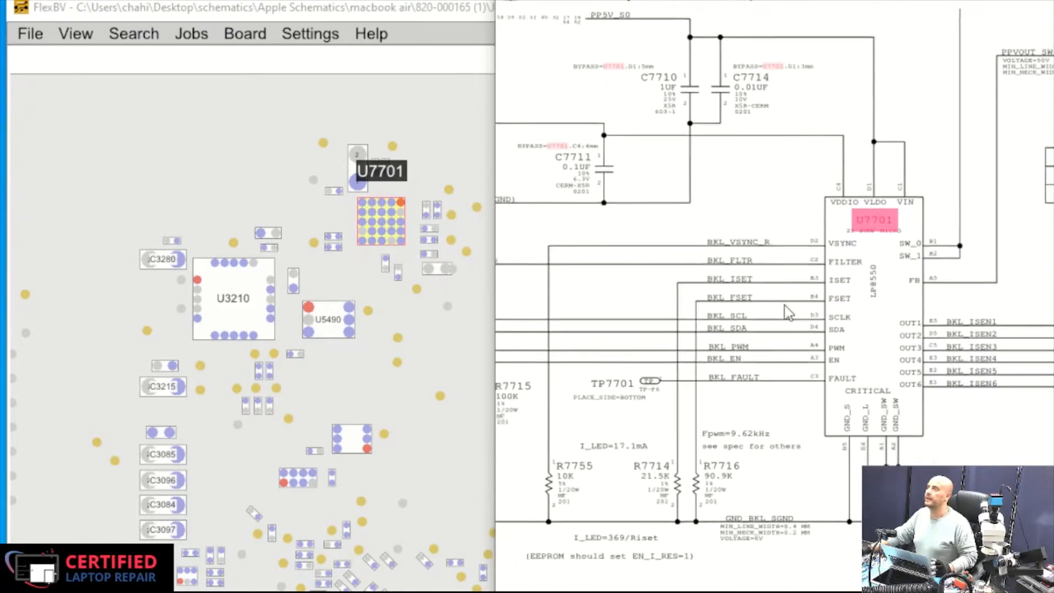
{"action": "scroll", "scroll_direction": "up", "scroll_amount": 3}
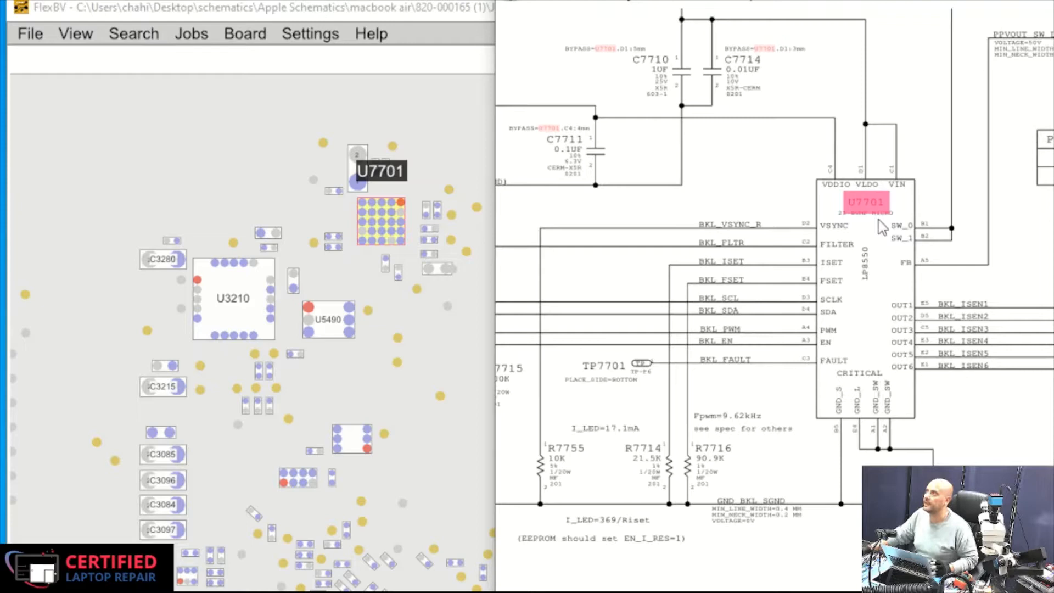
{"action": "mouse_move", "coordinate": [874, 195]}
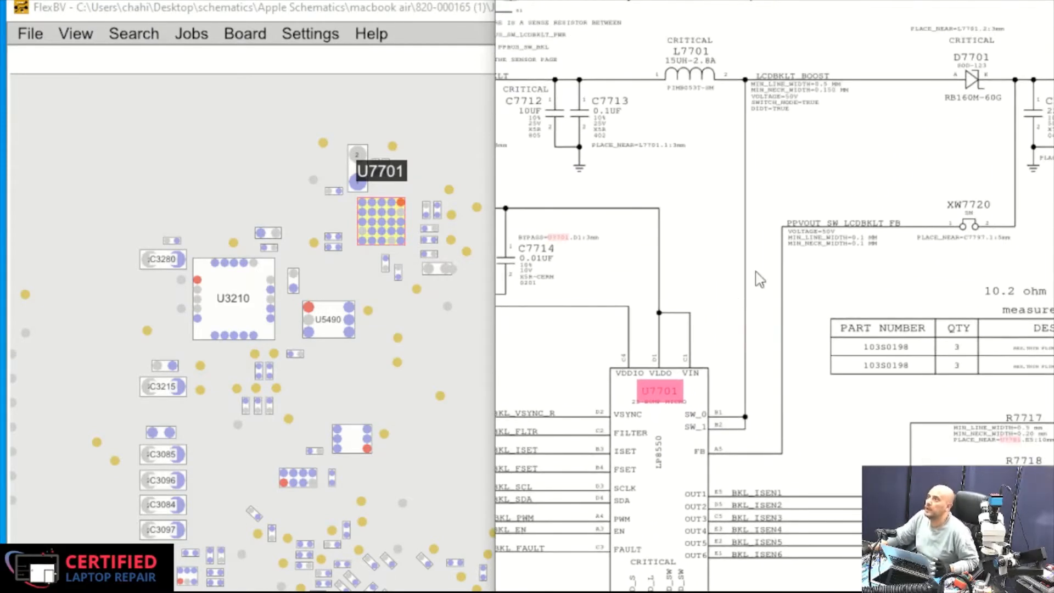
{"action": "mouse_move", "coordinate": [751, 92]}
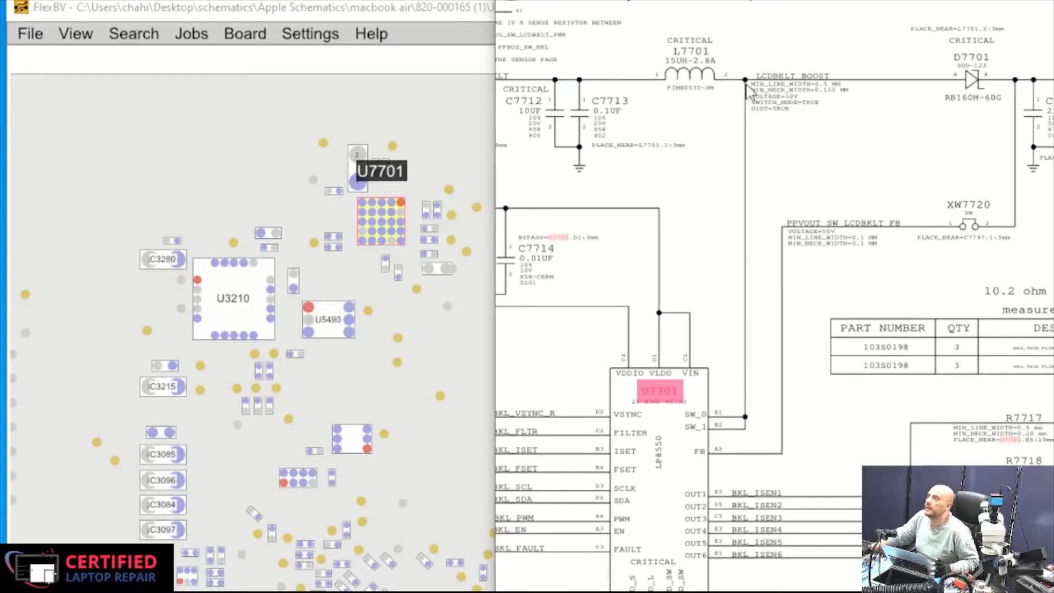
{"action": "mouse_move", "coordinate": [718, 439]}
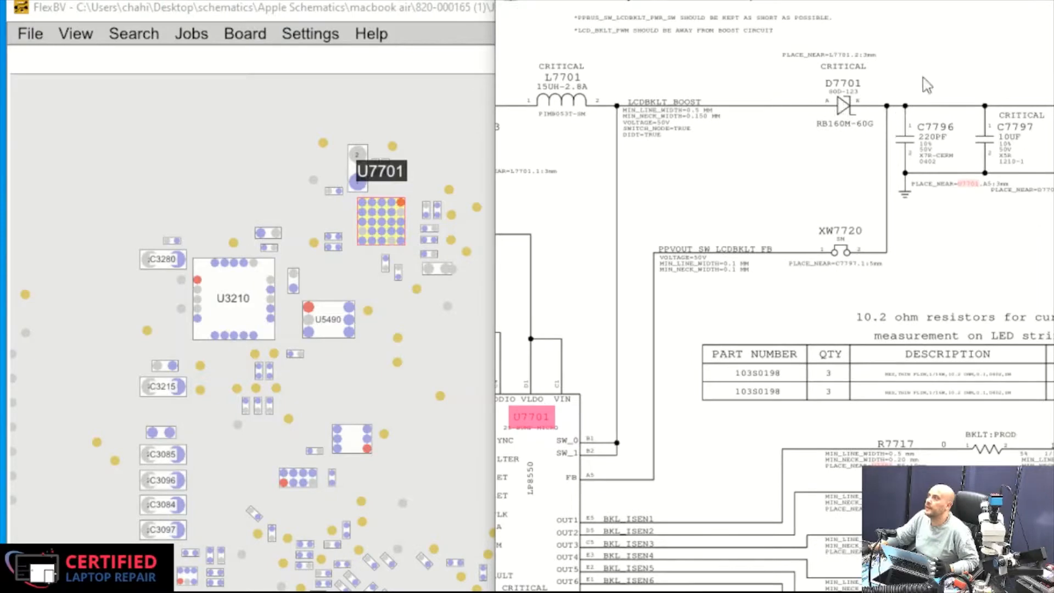
{"action": "mouse_move", "coordinate": [994, 108]}
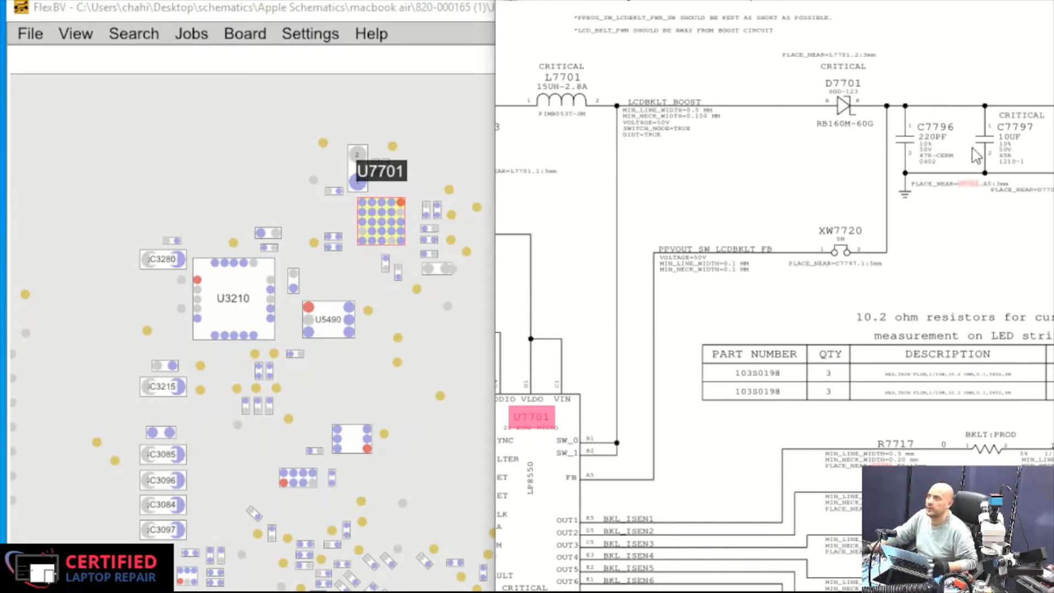
{"action": "mouse_move", "coordinate": [912, 191]}
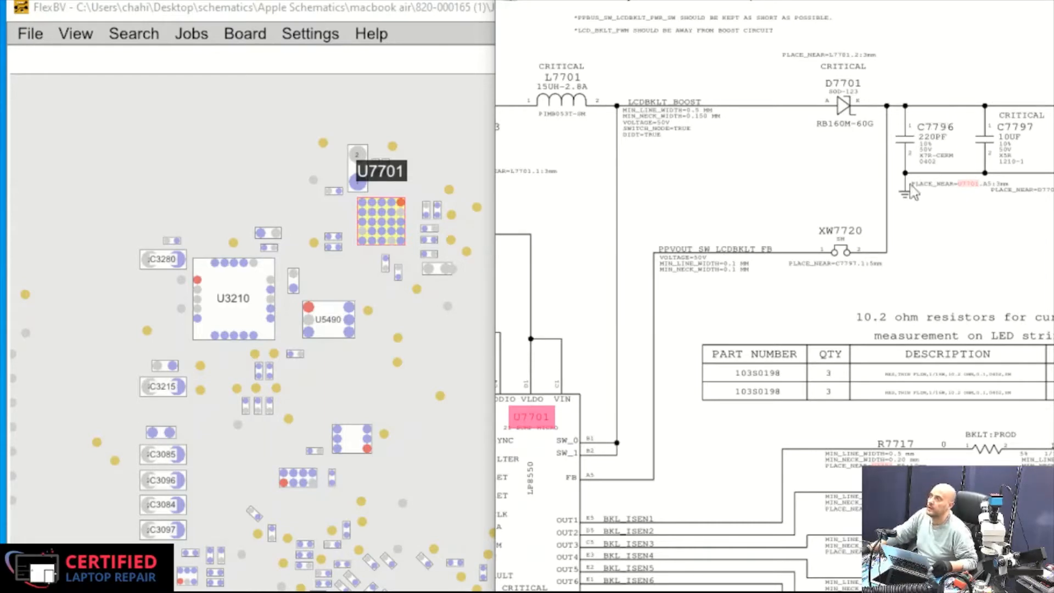
{"action": "mouse_move", "coordinate": [909, 241]}
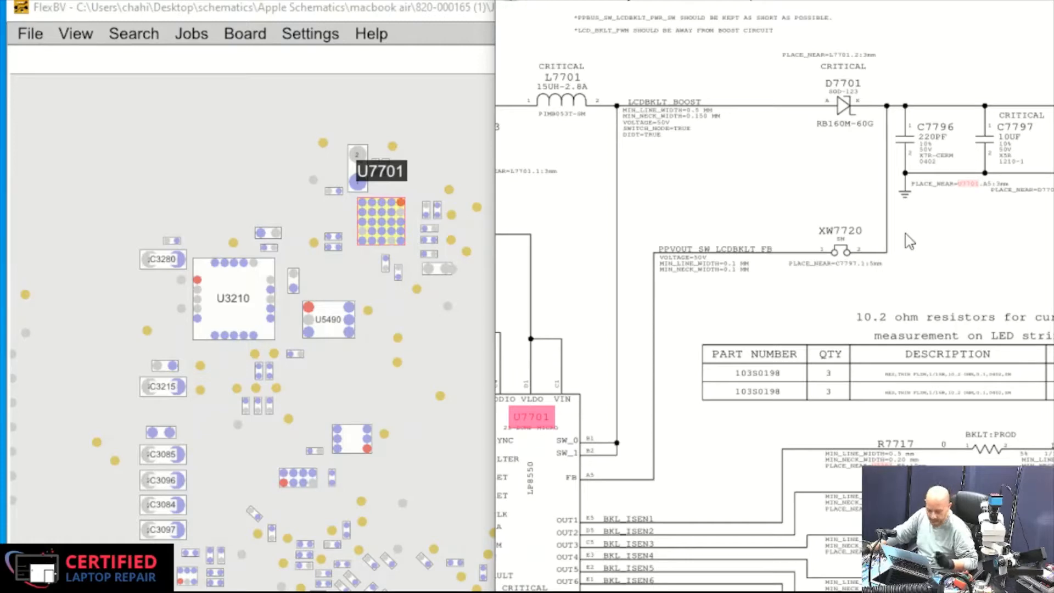
{"action": "mouse_move", "coordinate": [707, 176]}
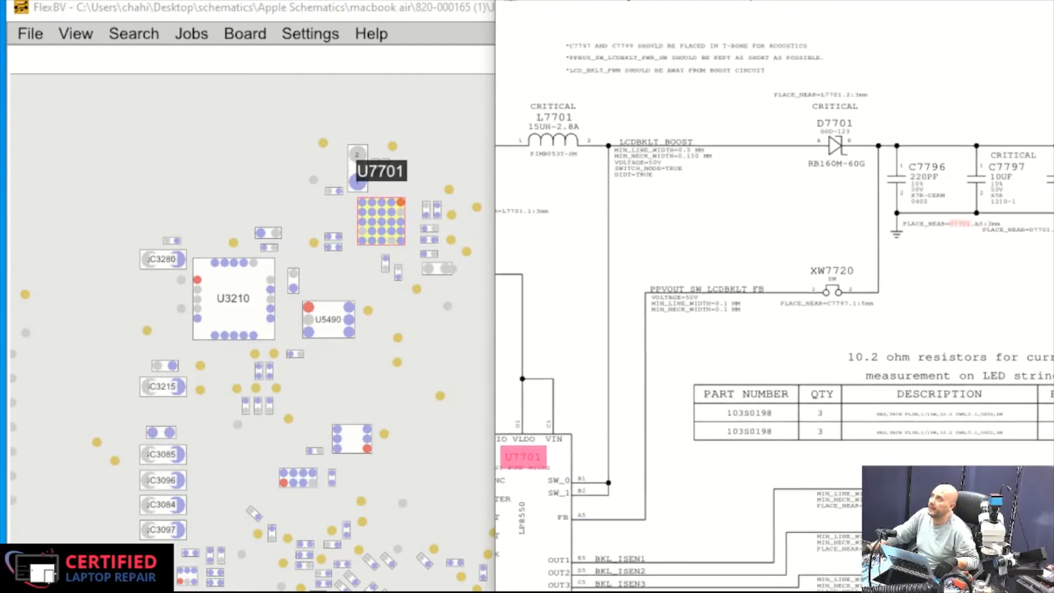
{"action": "mouse_move", "coordinate": [935, 145]}
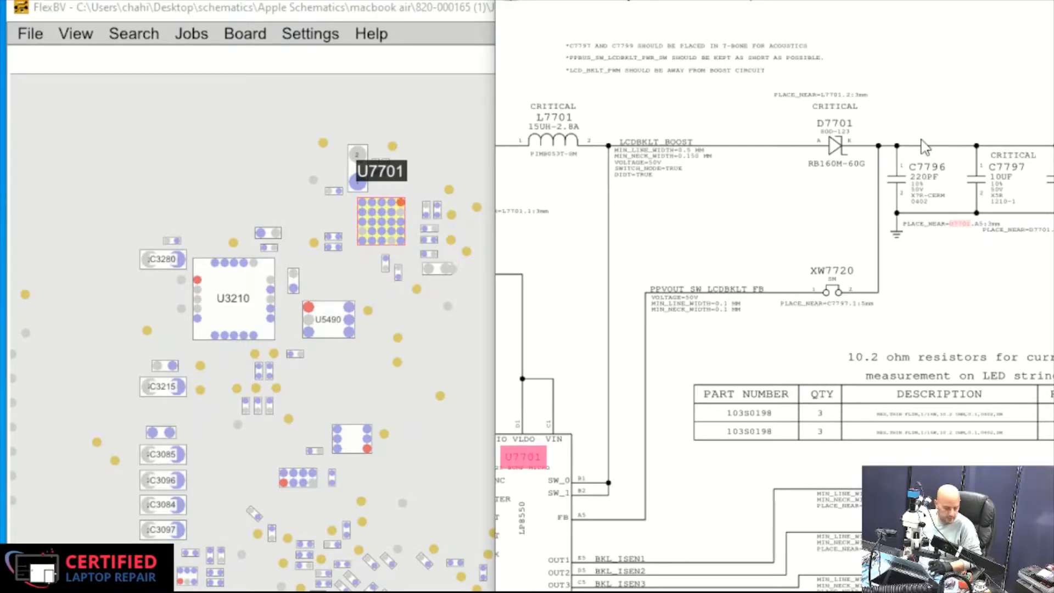
{"action": "mouse_move", "coordinate": [923, 147]}
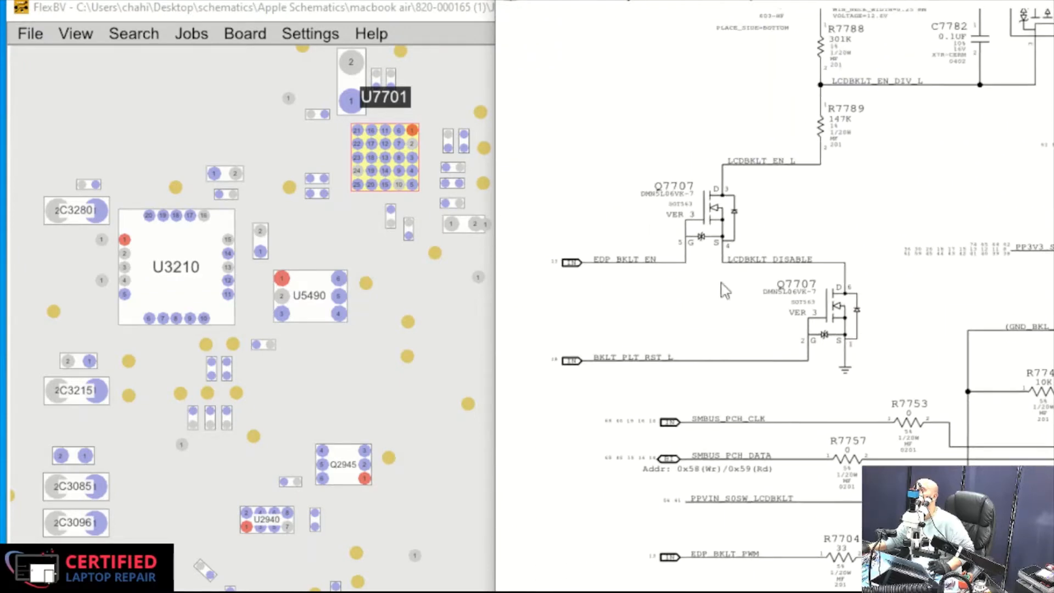
{"action": "mouse_move", "coordinate": [642, 377]}
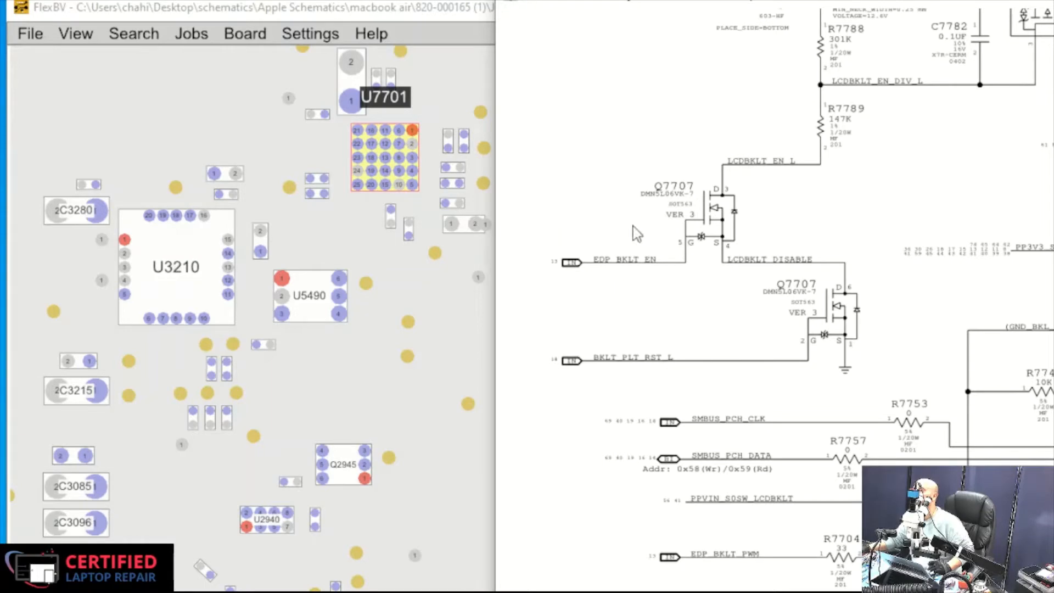
{"action": "mouse_move", "coordinate": [719, 215]}
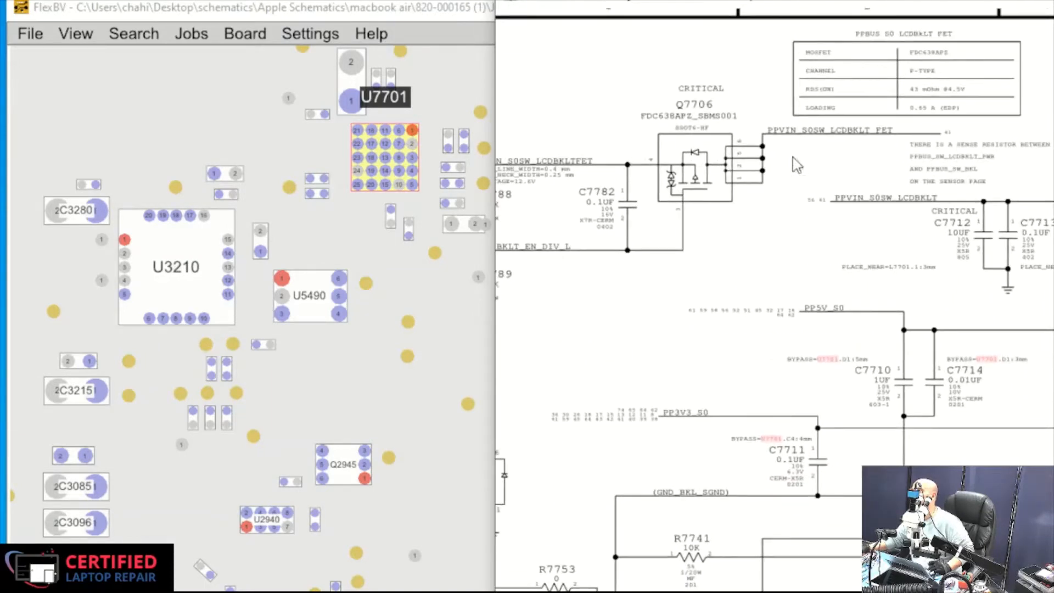
{"action": "mouse_move", "coordinate": [690, 206]}
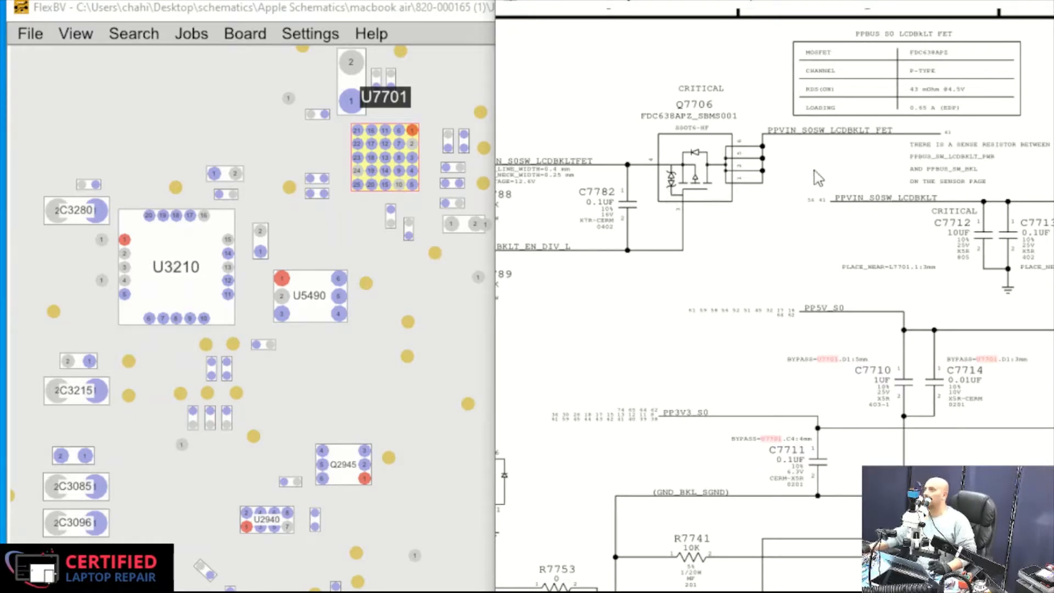
{"action": "scroll", "scroll_direction": "down", "scroll_amount": 3}
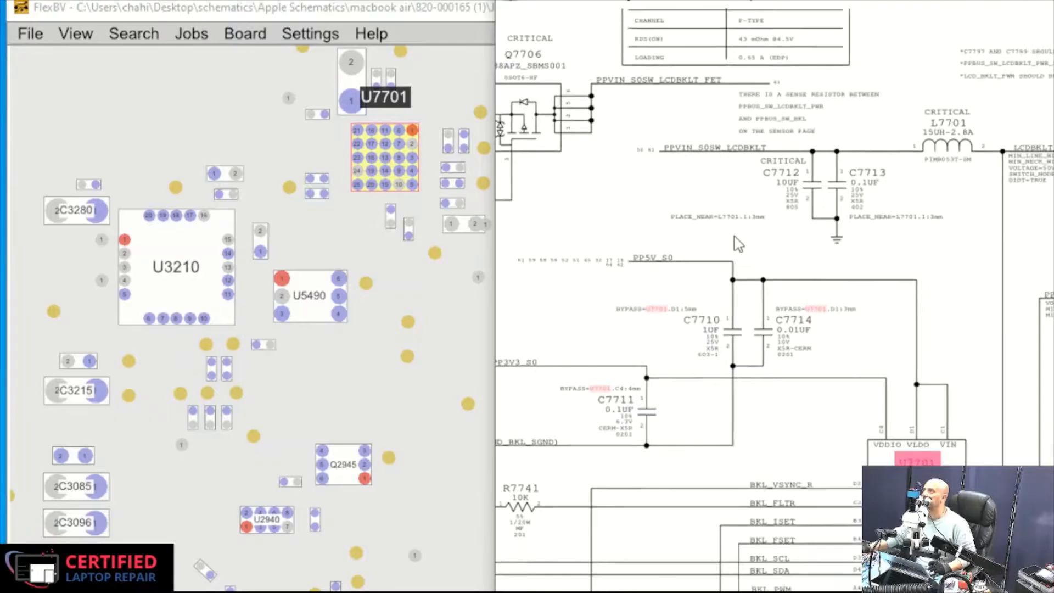